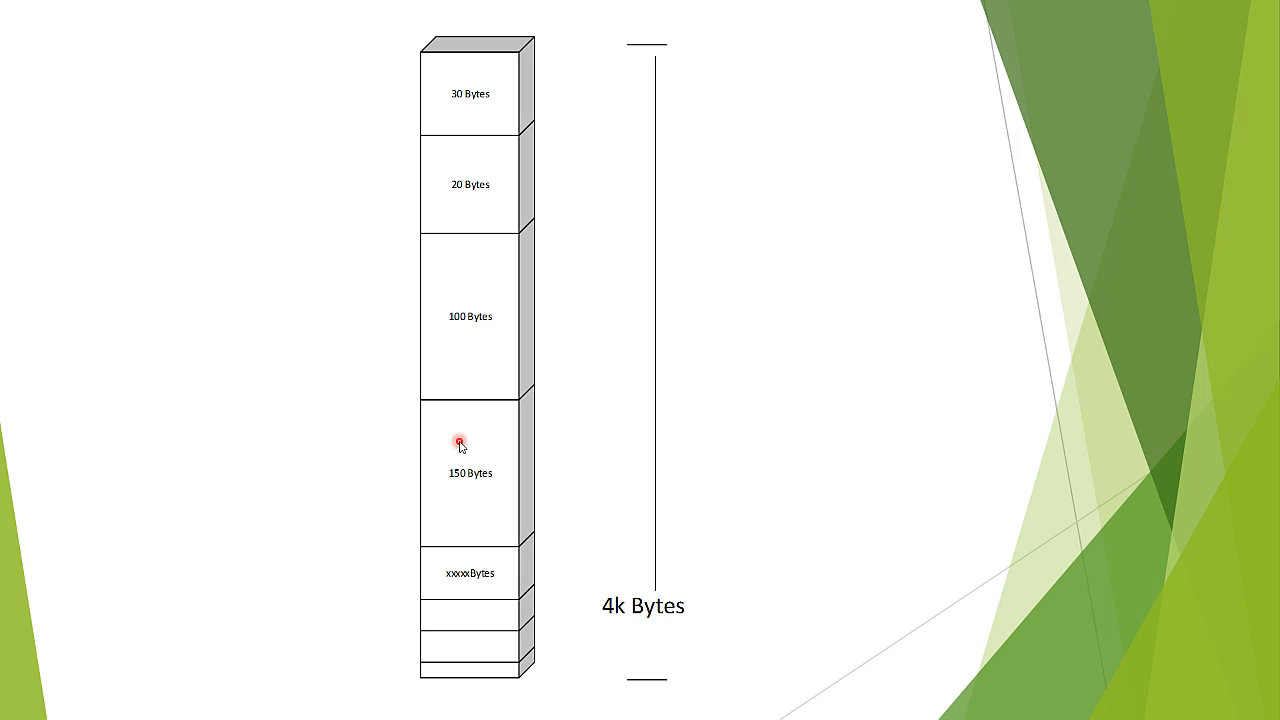
pyautogui.moveTo(464, 252)
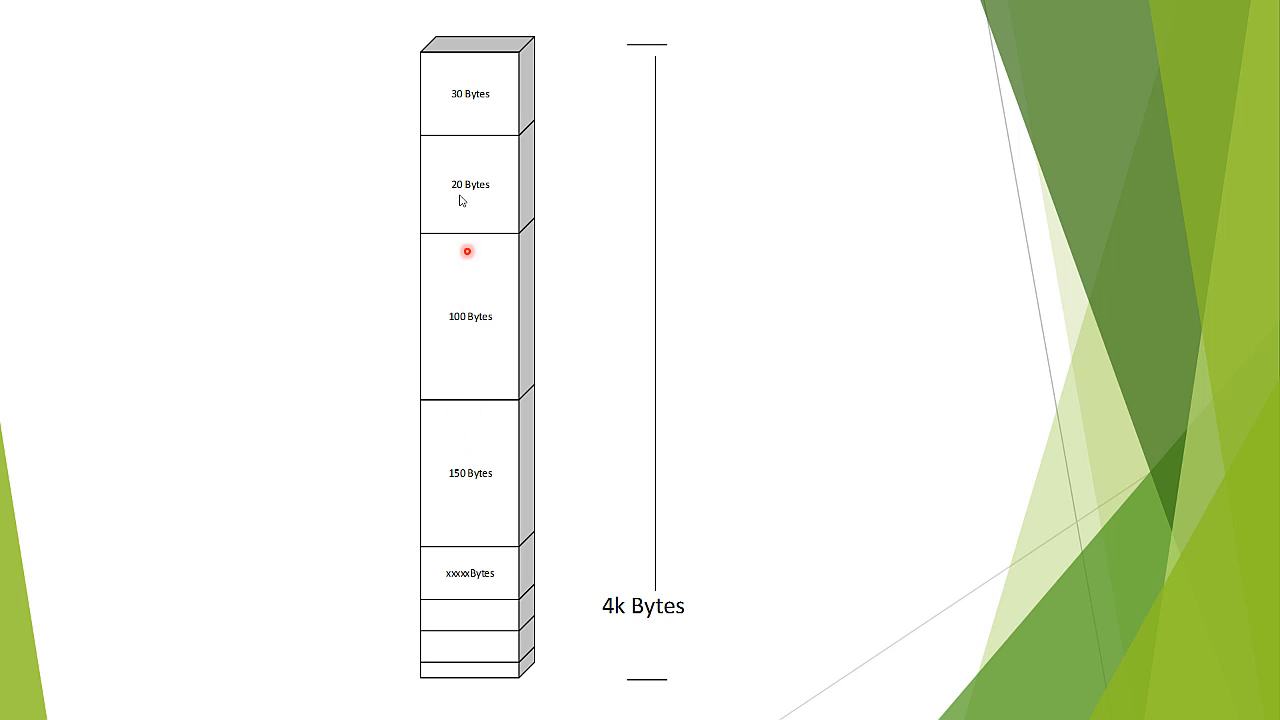
pyautogui.moveTo(452, 428)
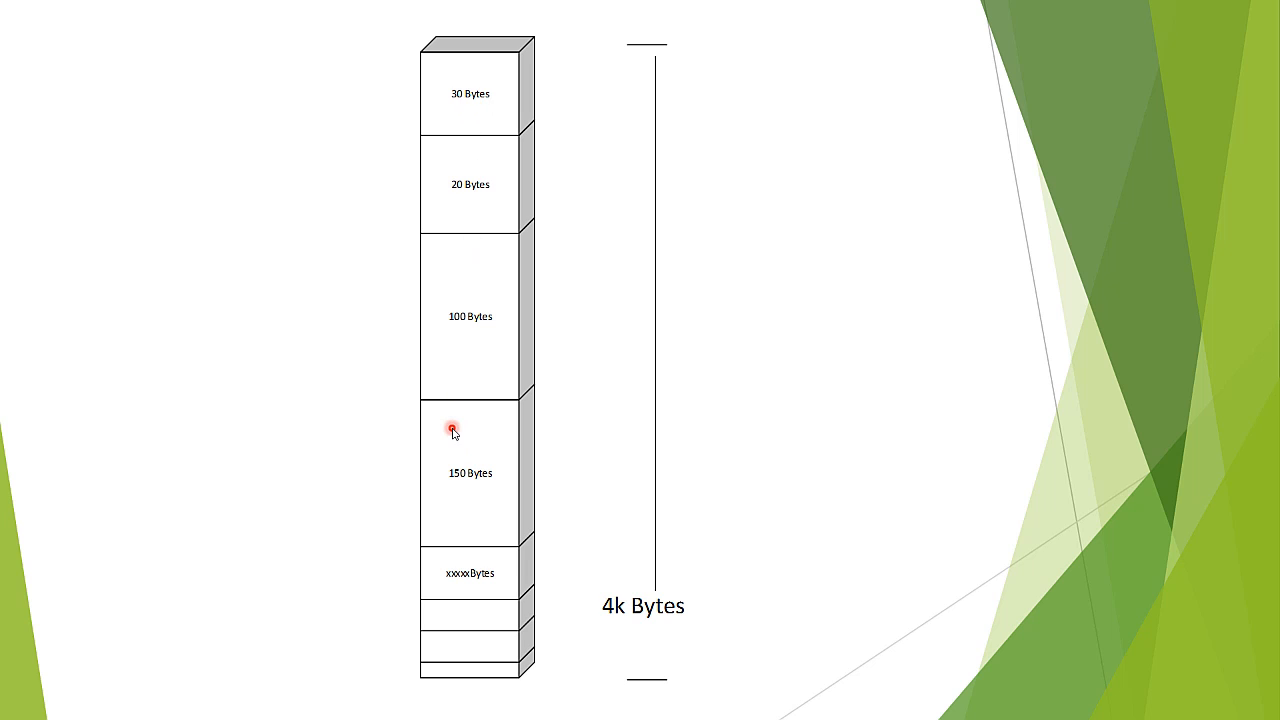
pyautogui.moveTo(444, 390)
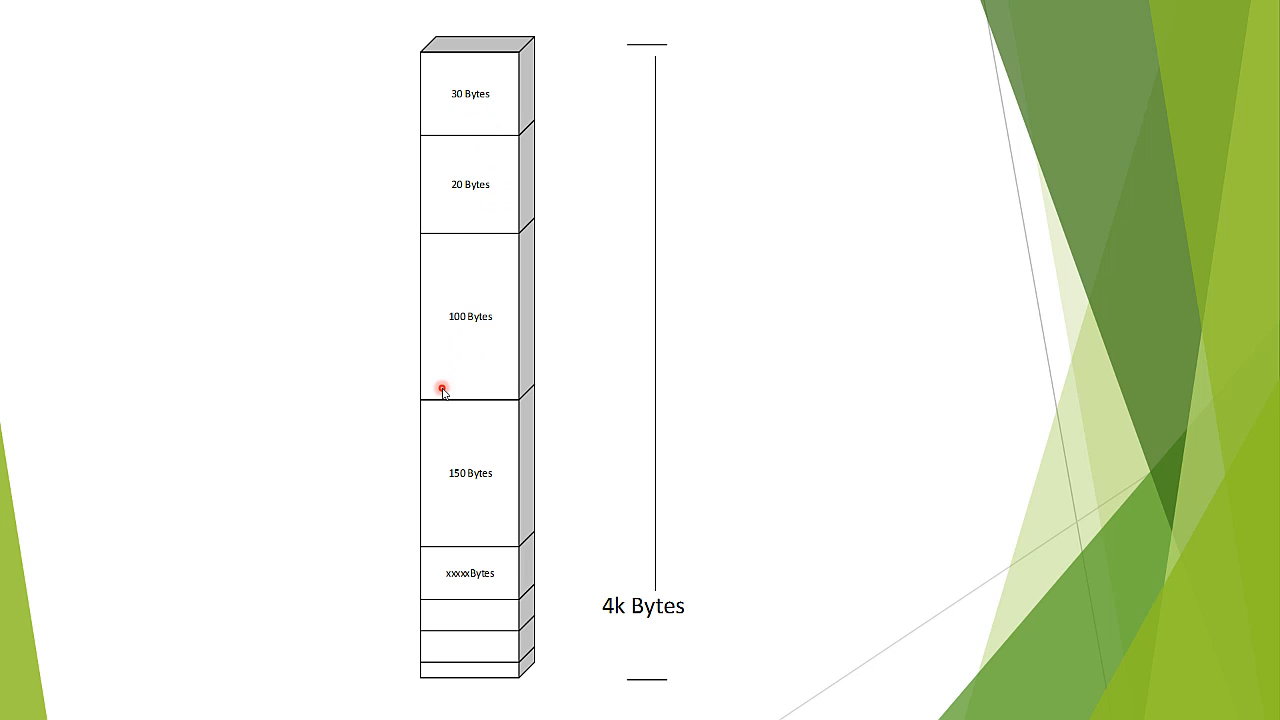
pyautogui.moveTo(472, 304)
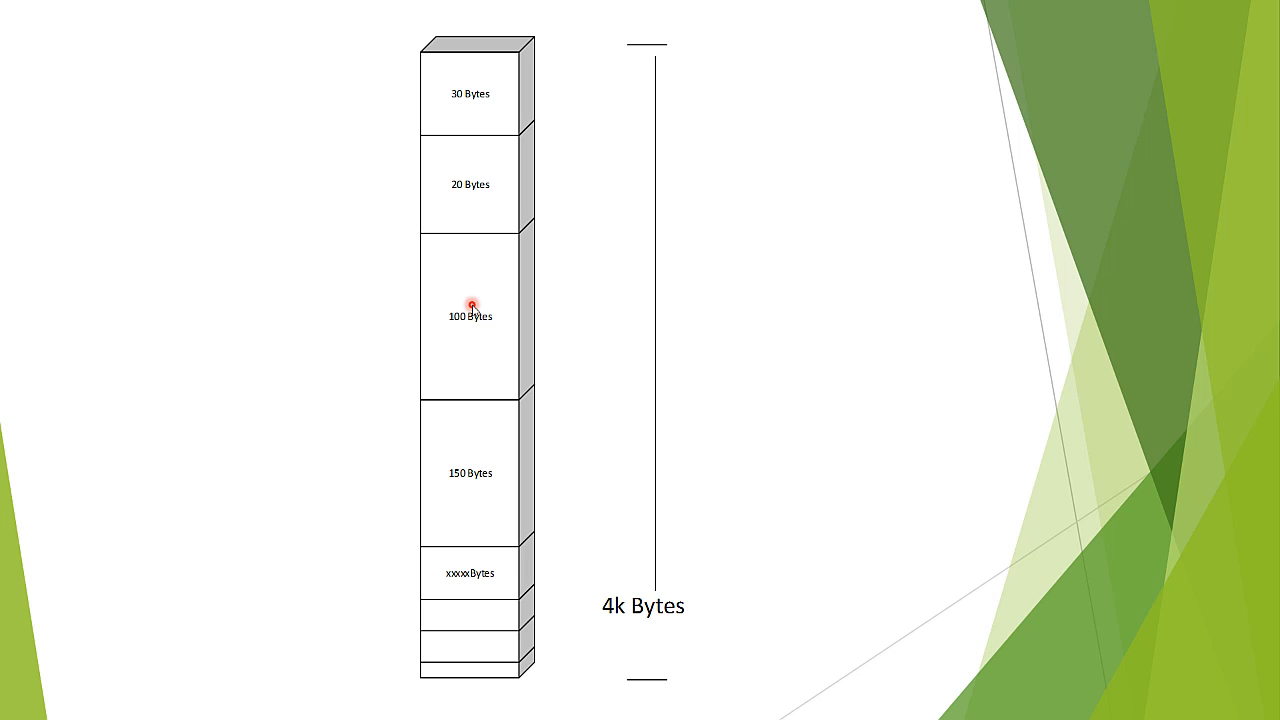
pyautogui.moveTo(412, 236)
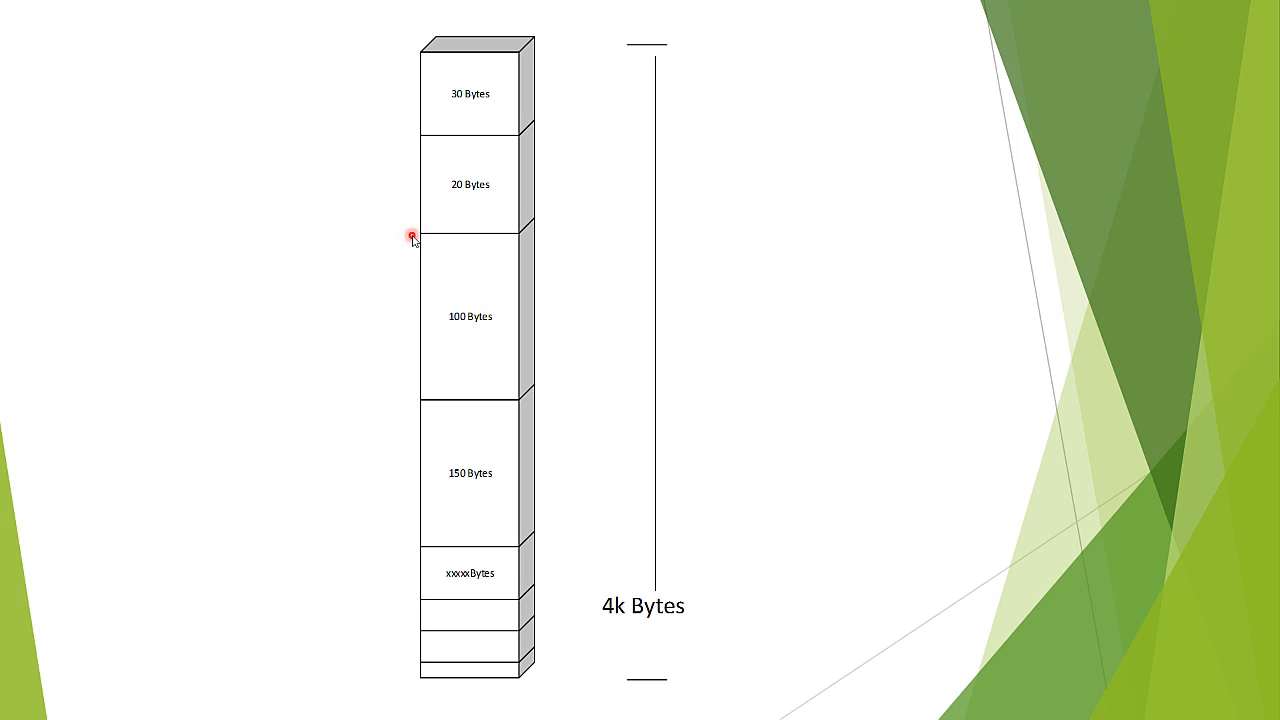
pyautogui.moveTo(392, 236)
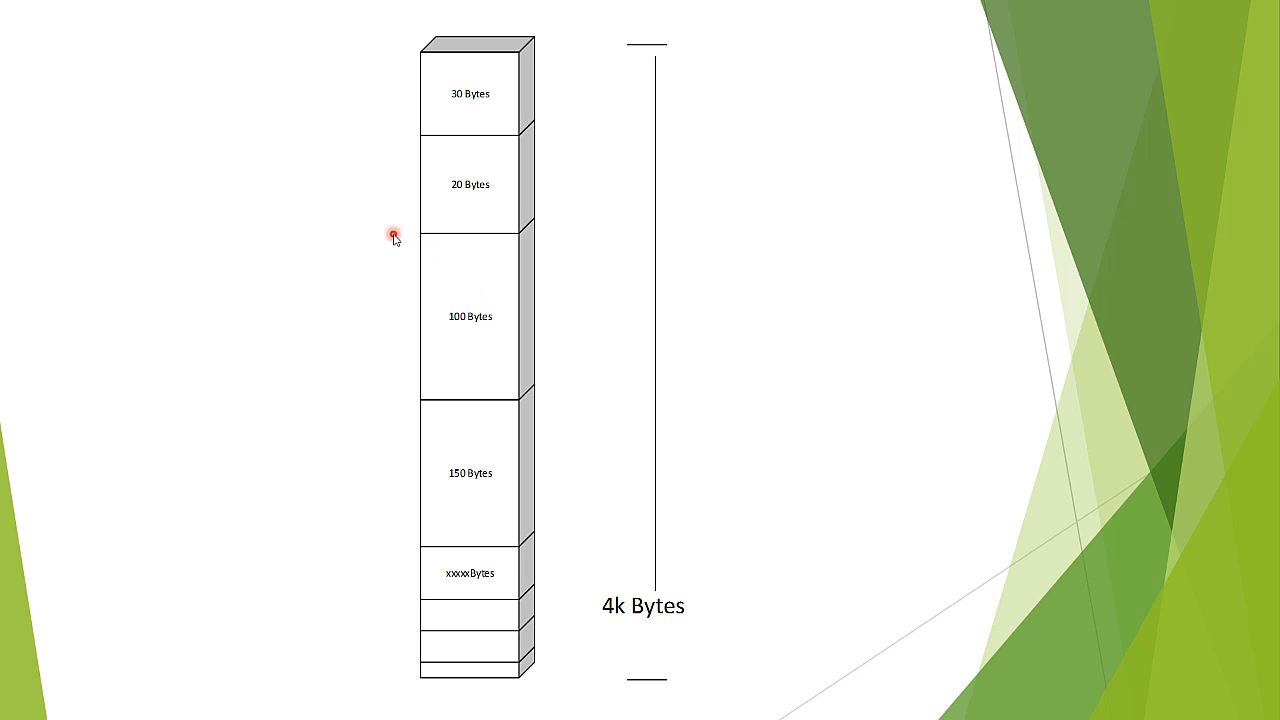
pyautogui.moveTo(378, 236)
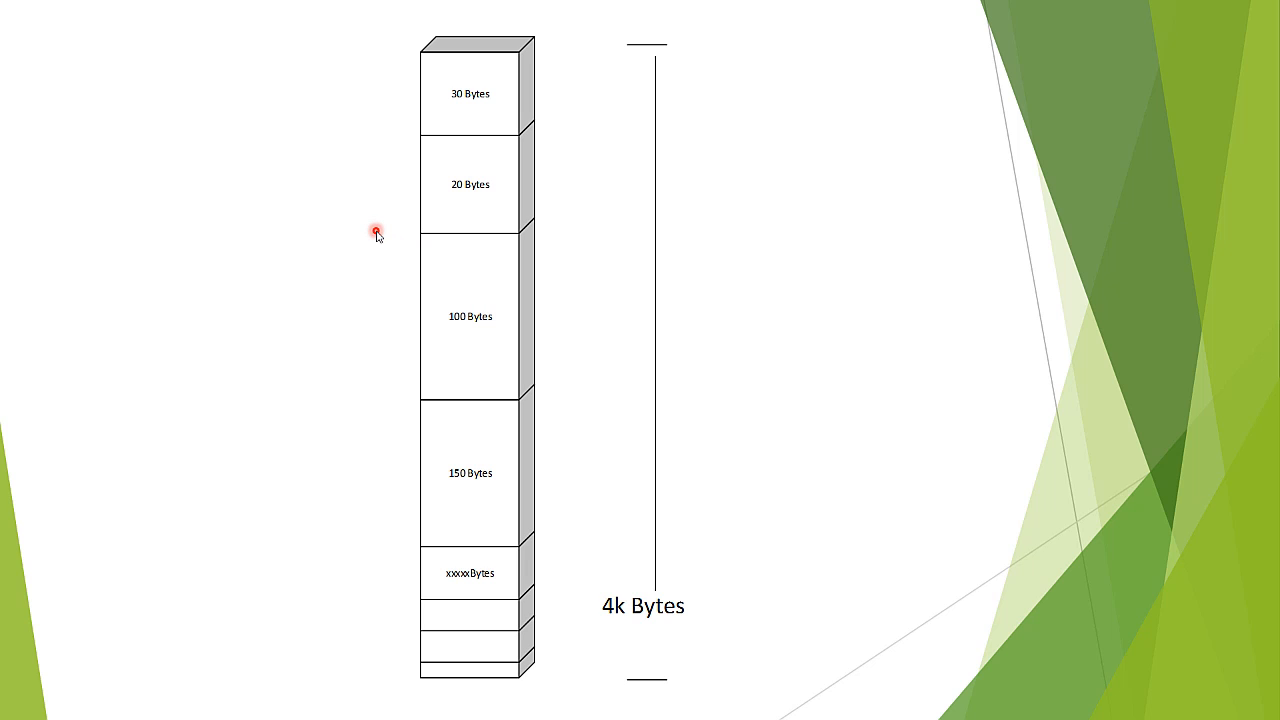
pyautogui.moveTo(390, 236)
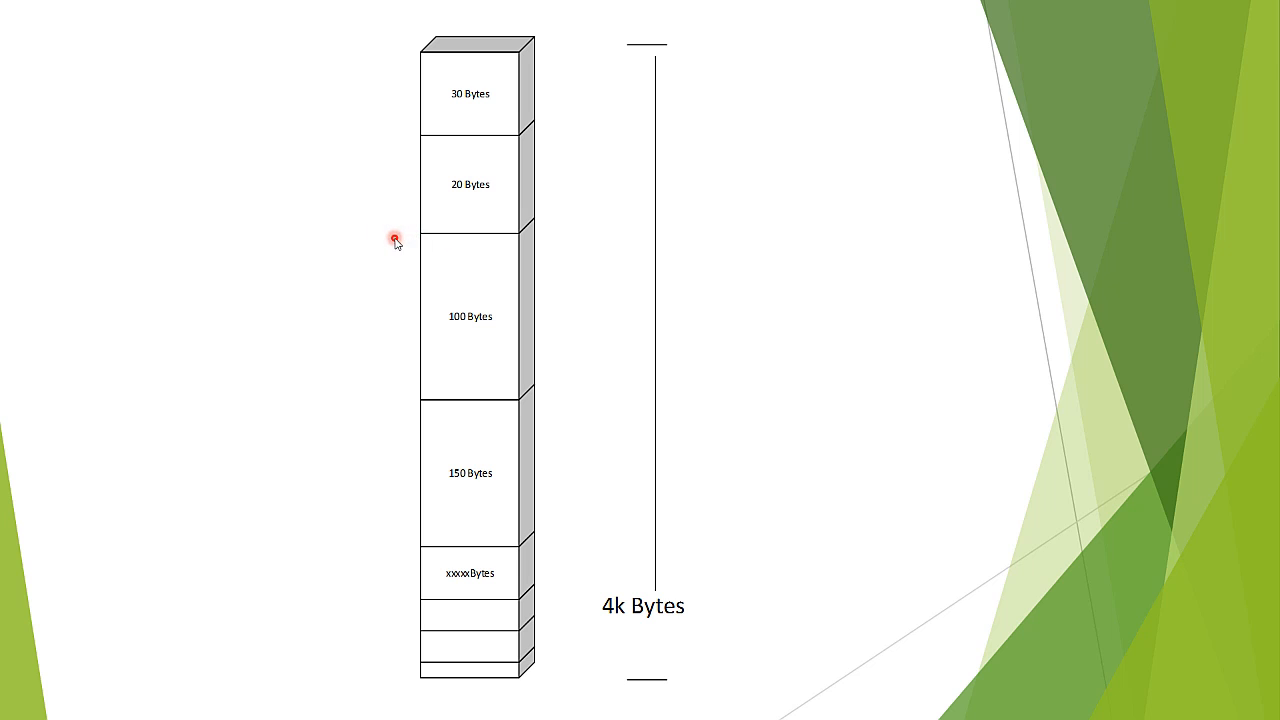
pyautogui.moveTo(420, 236)
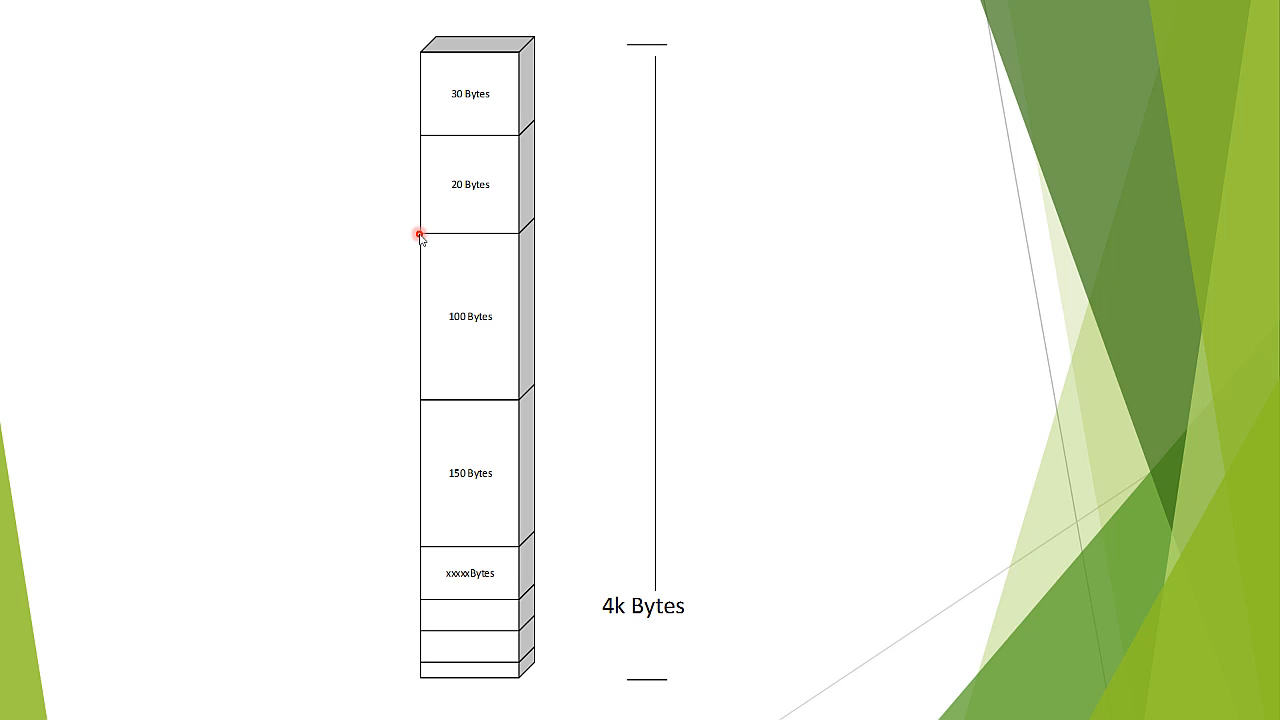
pyautogui.moveTo(416, 242)
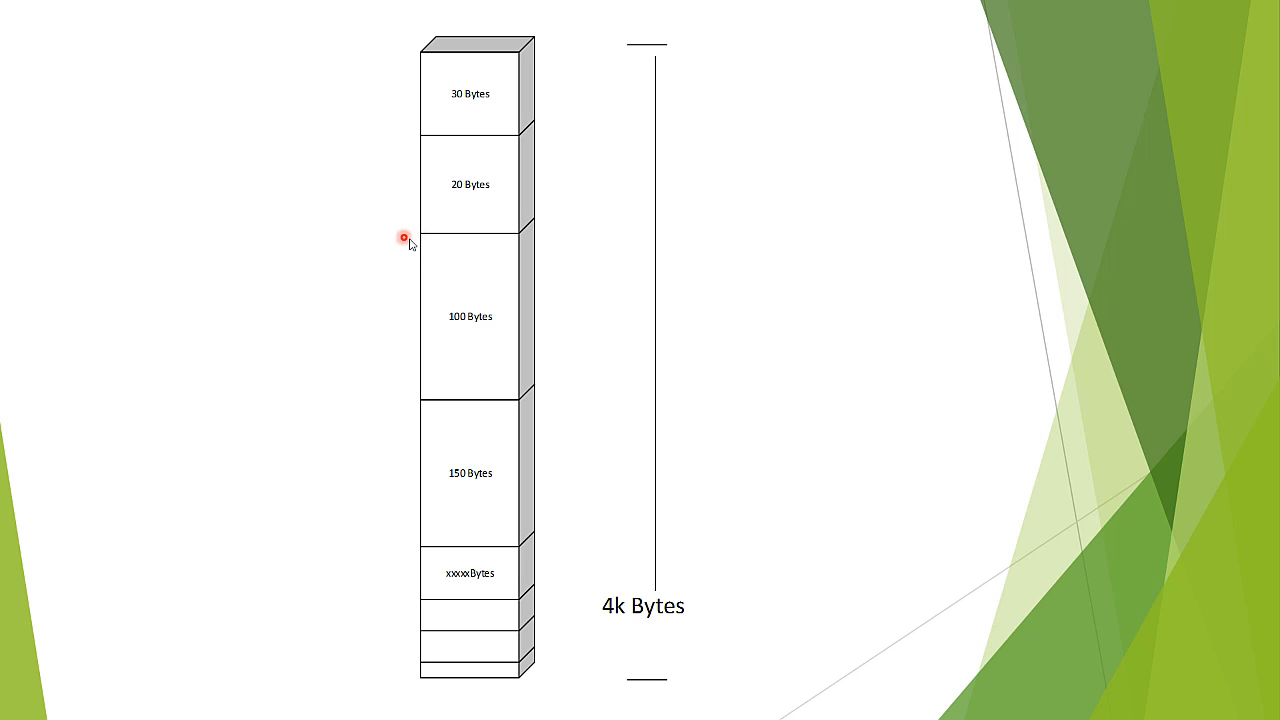
pyautogui.moveTo(424, 236)
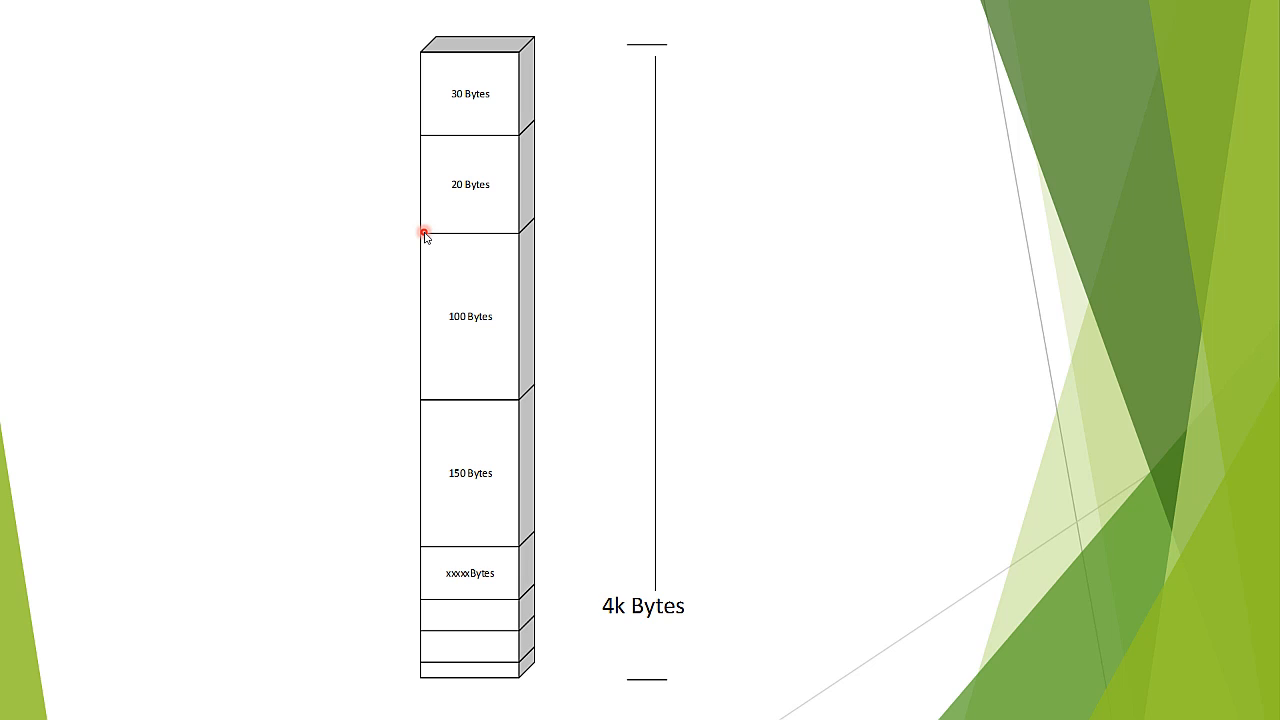
pyautogui.moveTo(462, 490)
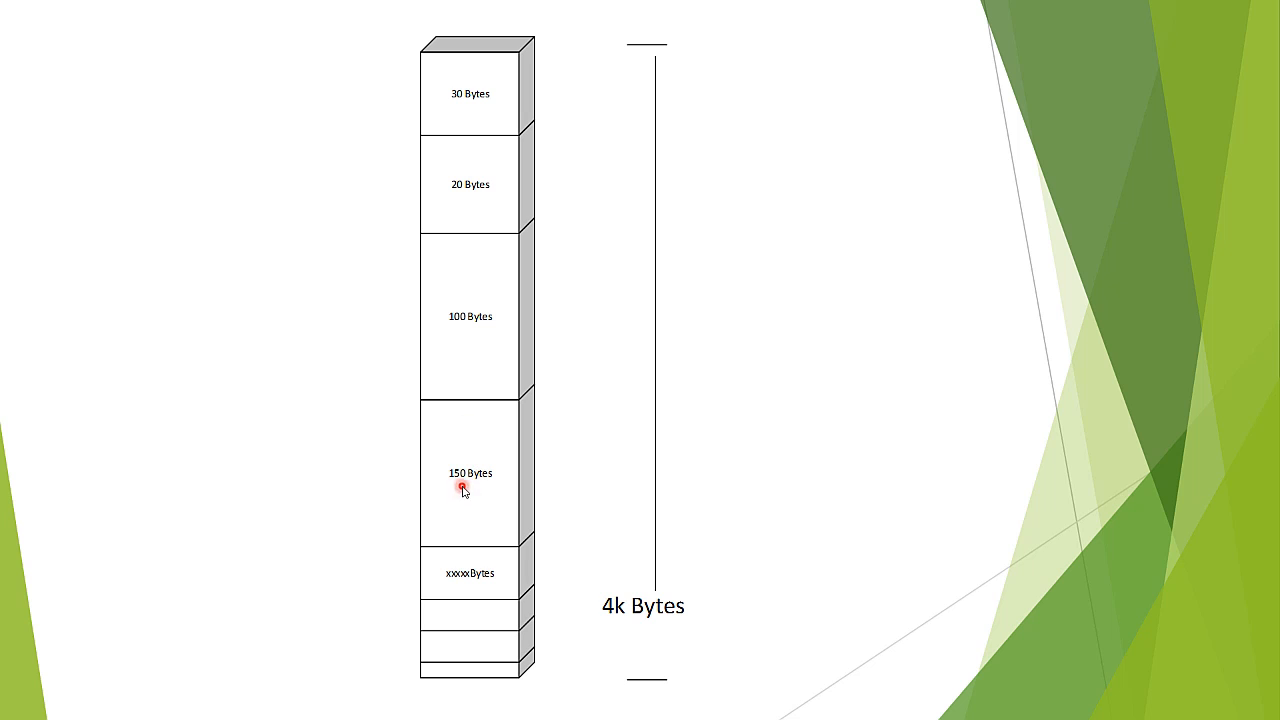
pyautogui.moveTo(468, 472)
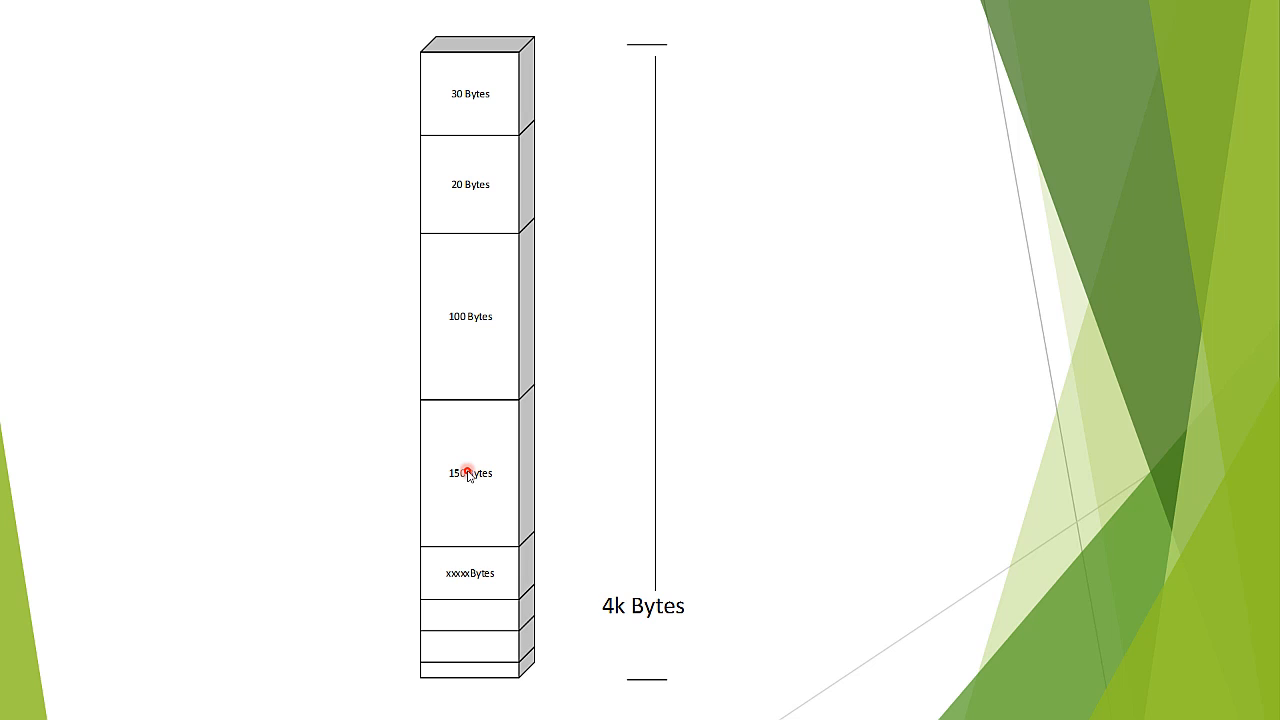
pyautogui.moveTo(392, 346)
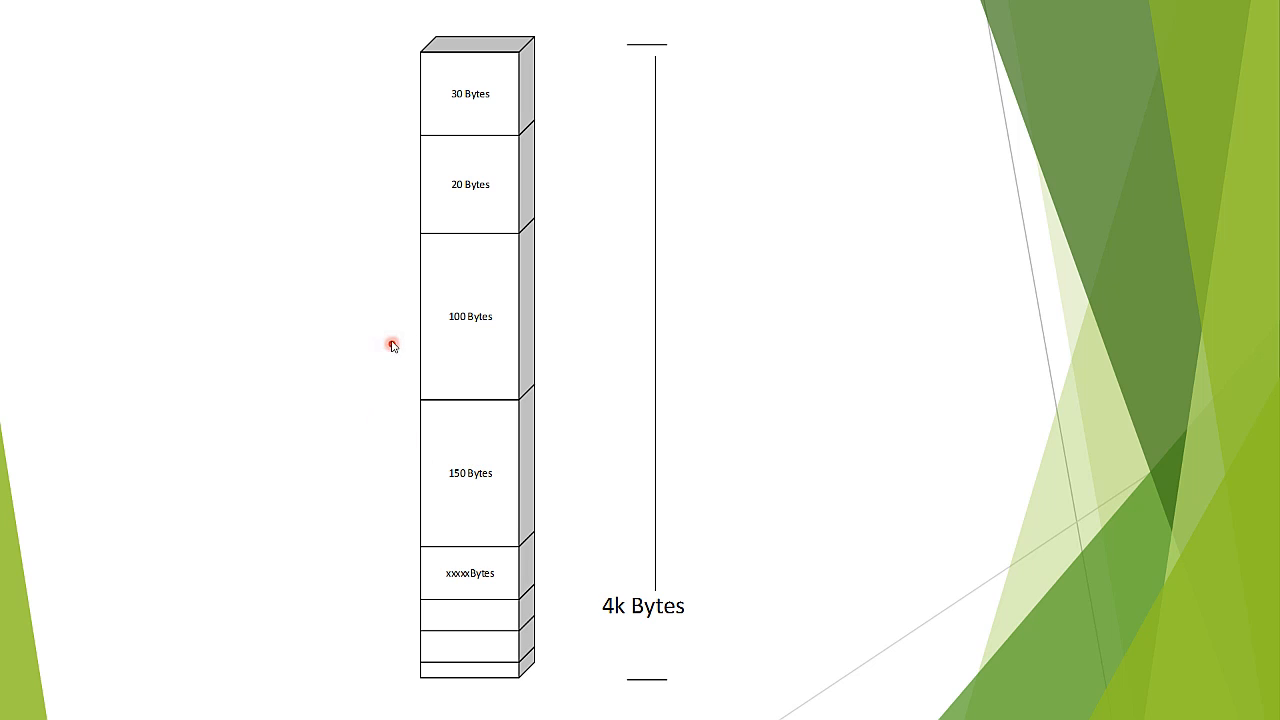
pyautogui.moveTo(408, 328)
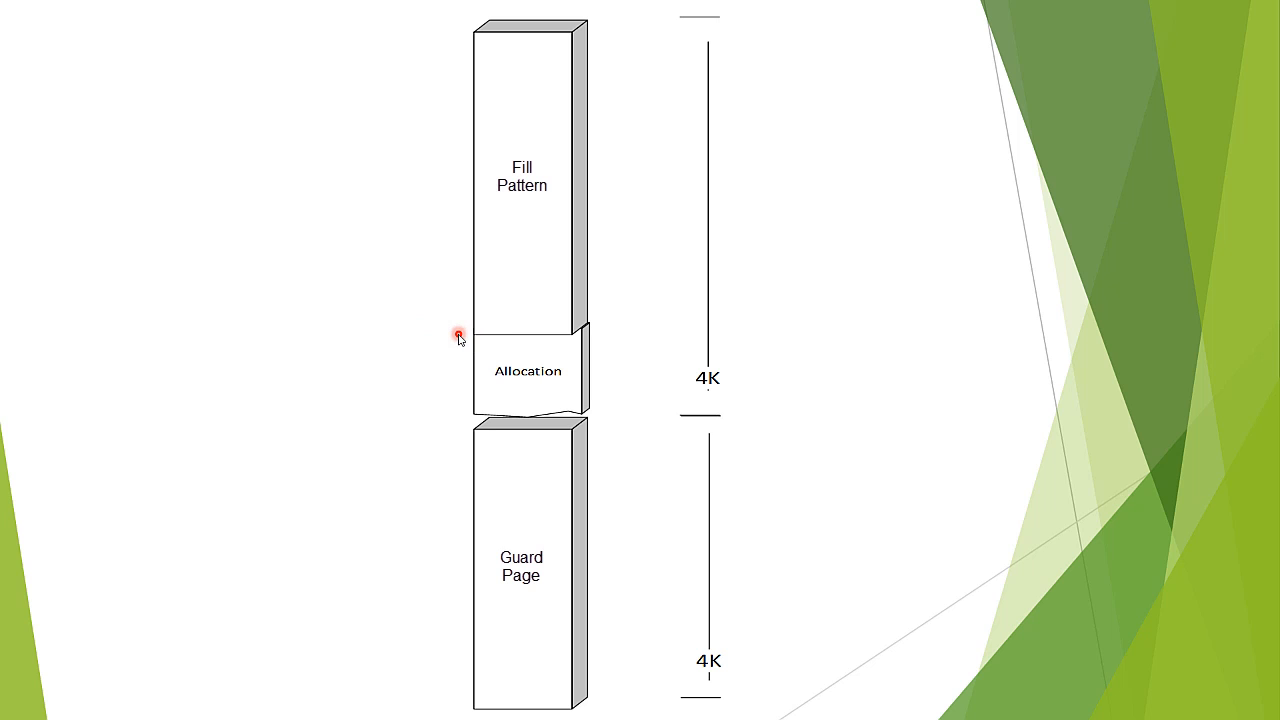
pyautogui.moveTo(518, 344)
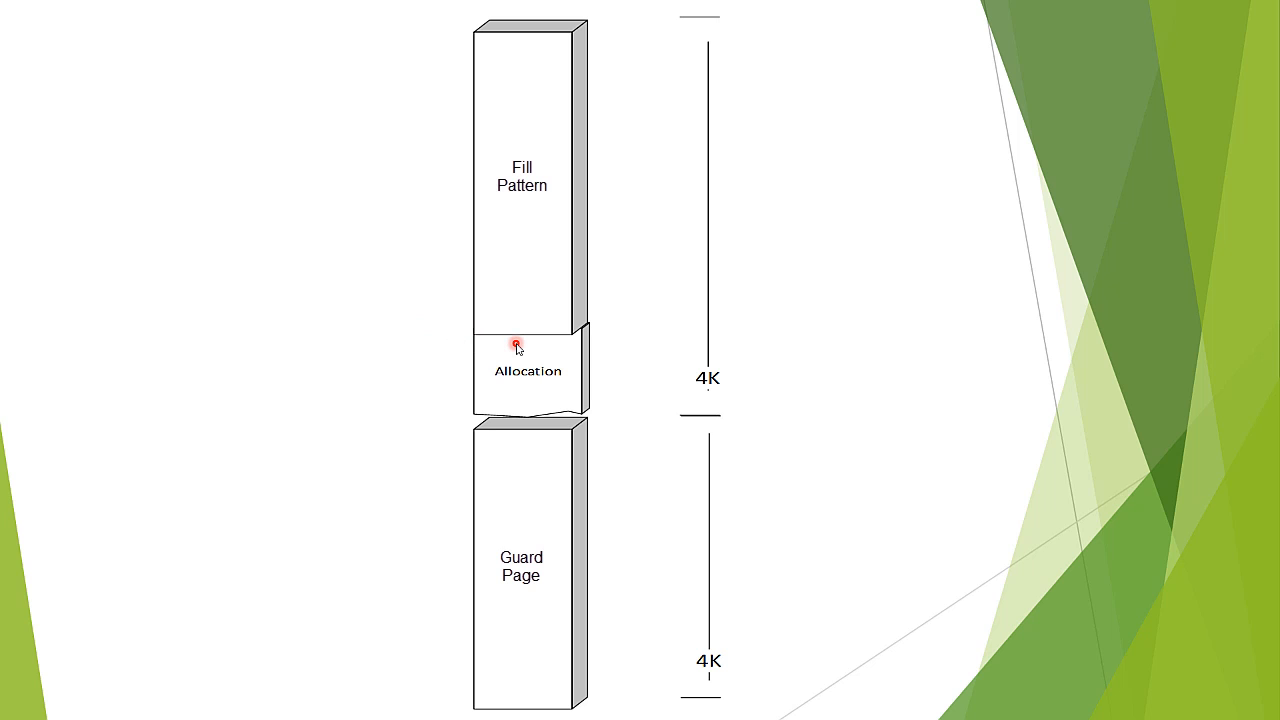
pyautogui.moveTo(480, 338)
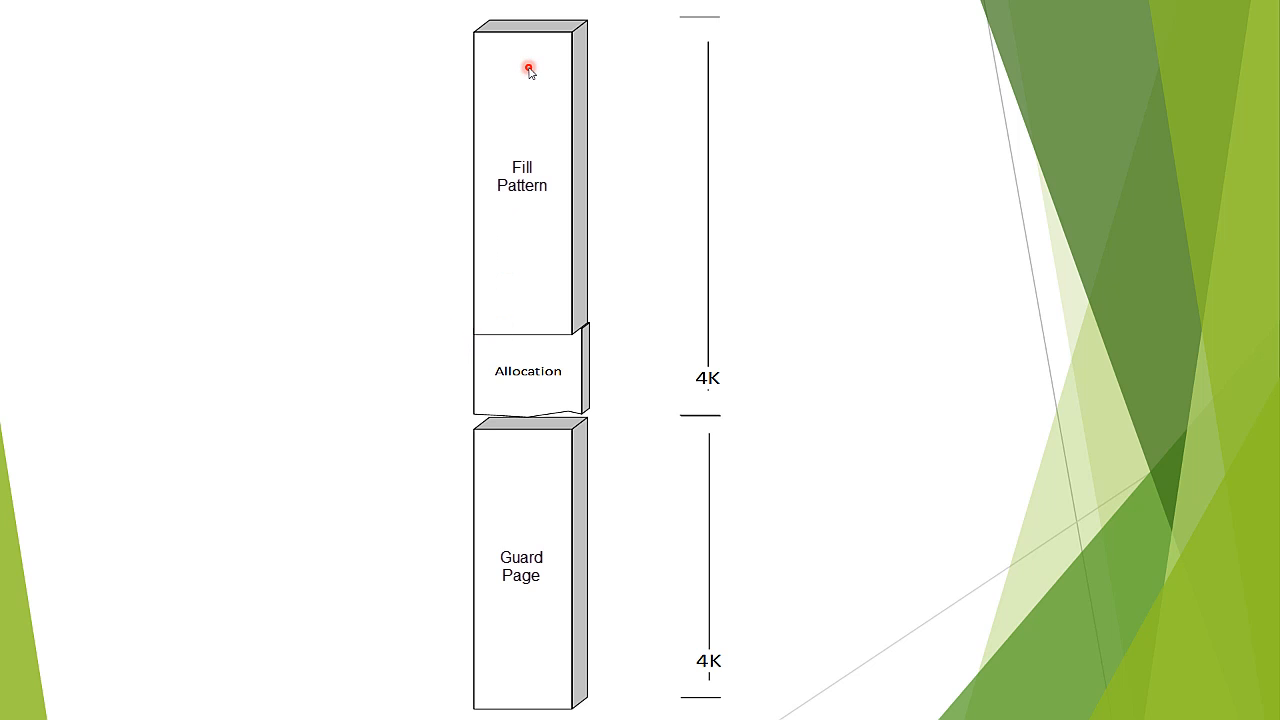
pyautogui.moveTo(494, 388)
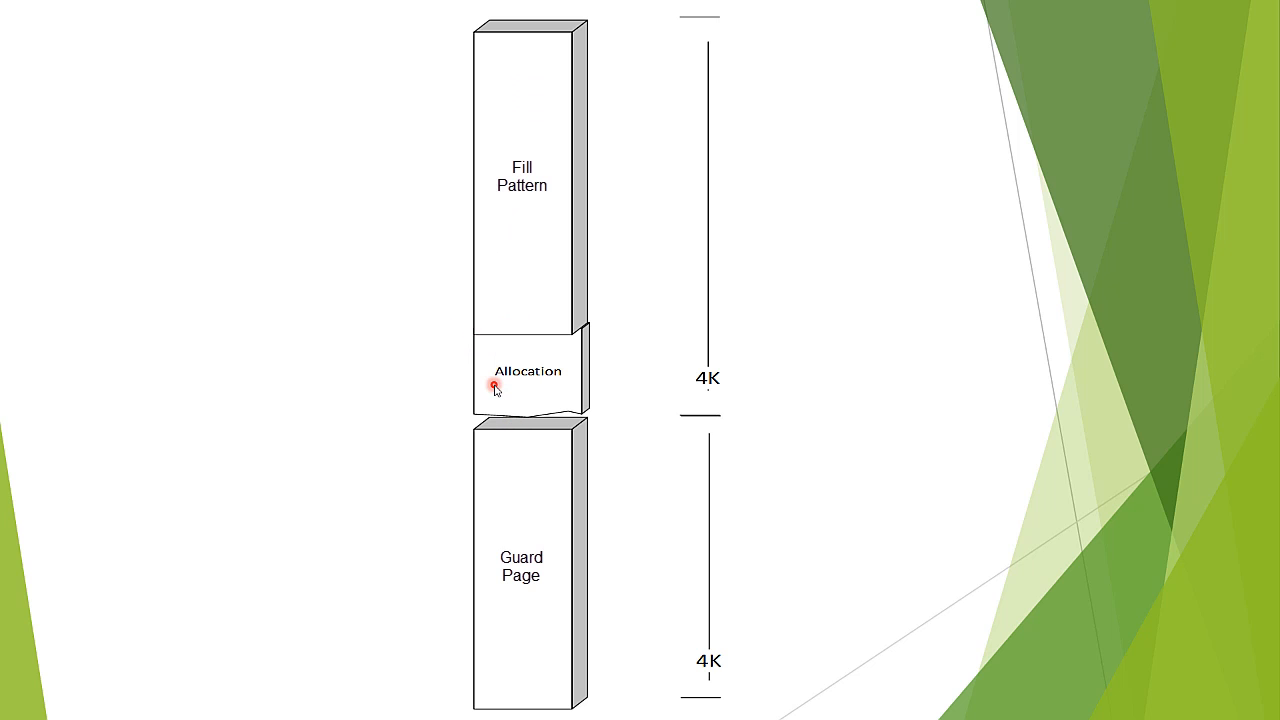
pyautogui.moveTo(530, 474)
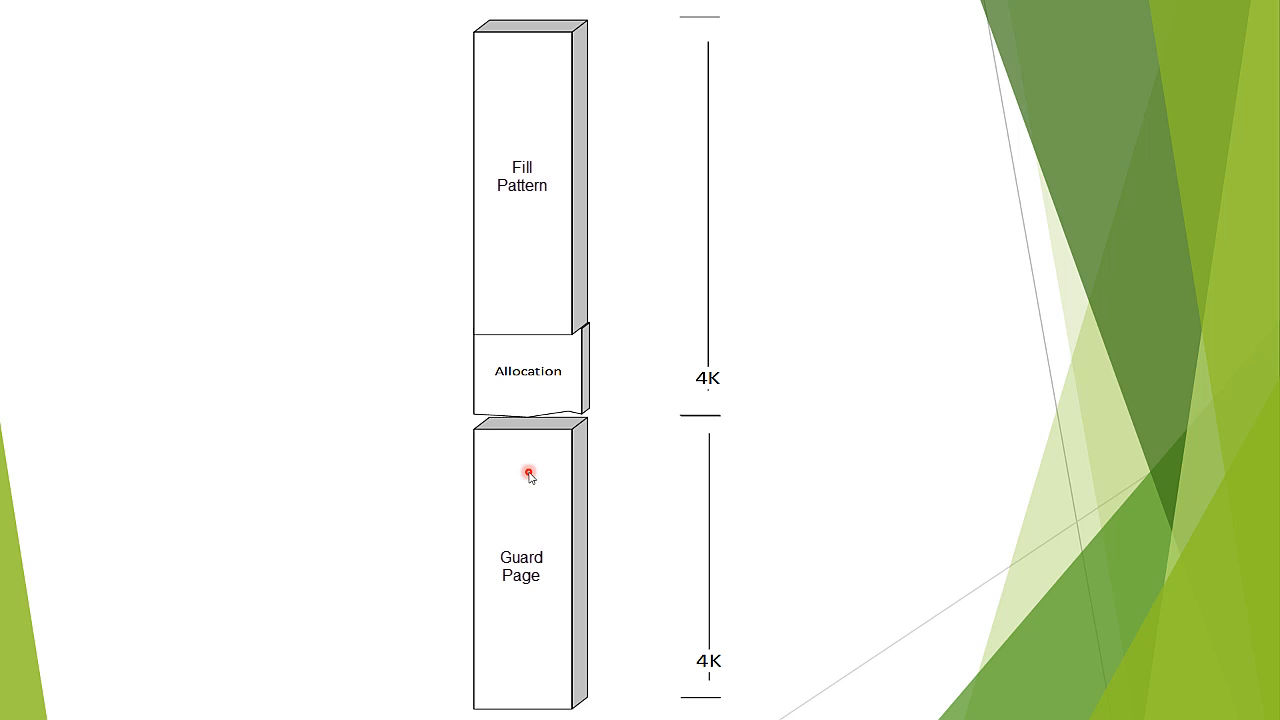
pyautogui.moveTo(484, 344)
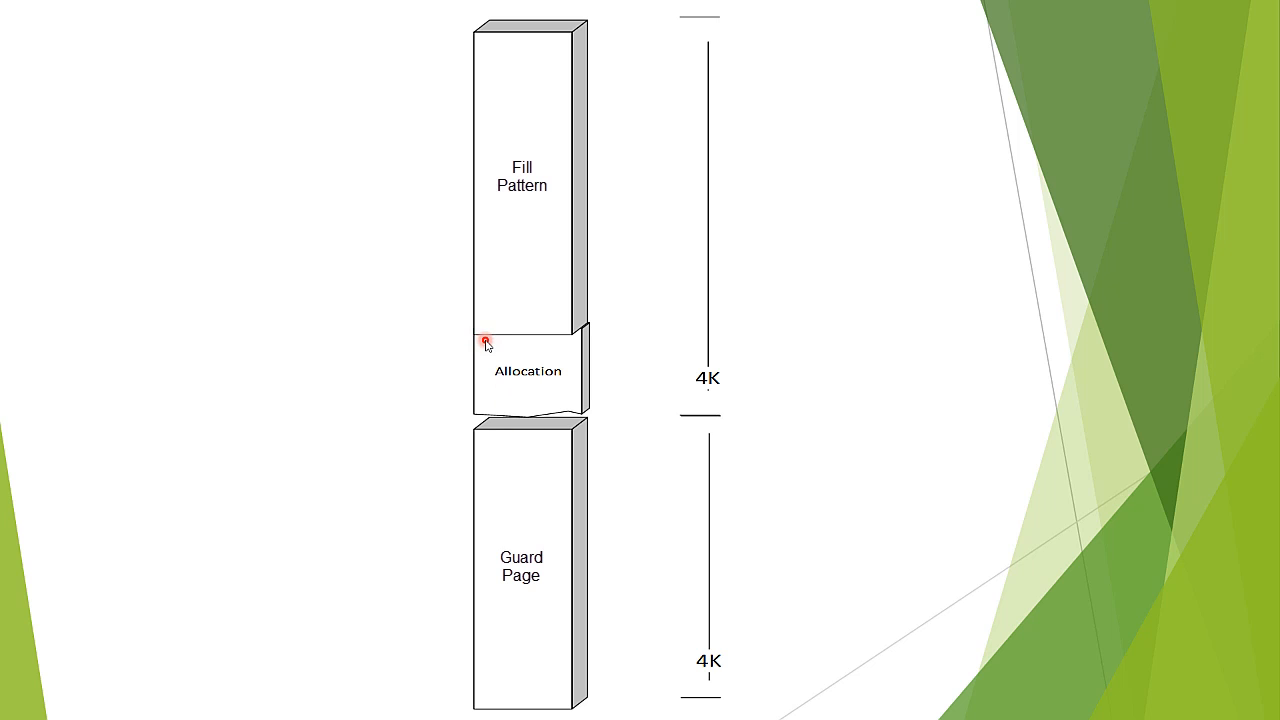
pyautogui.moveTo(500, 492)
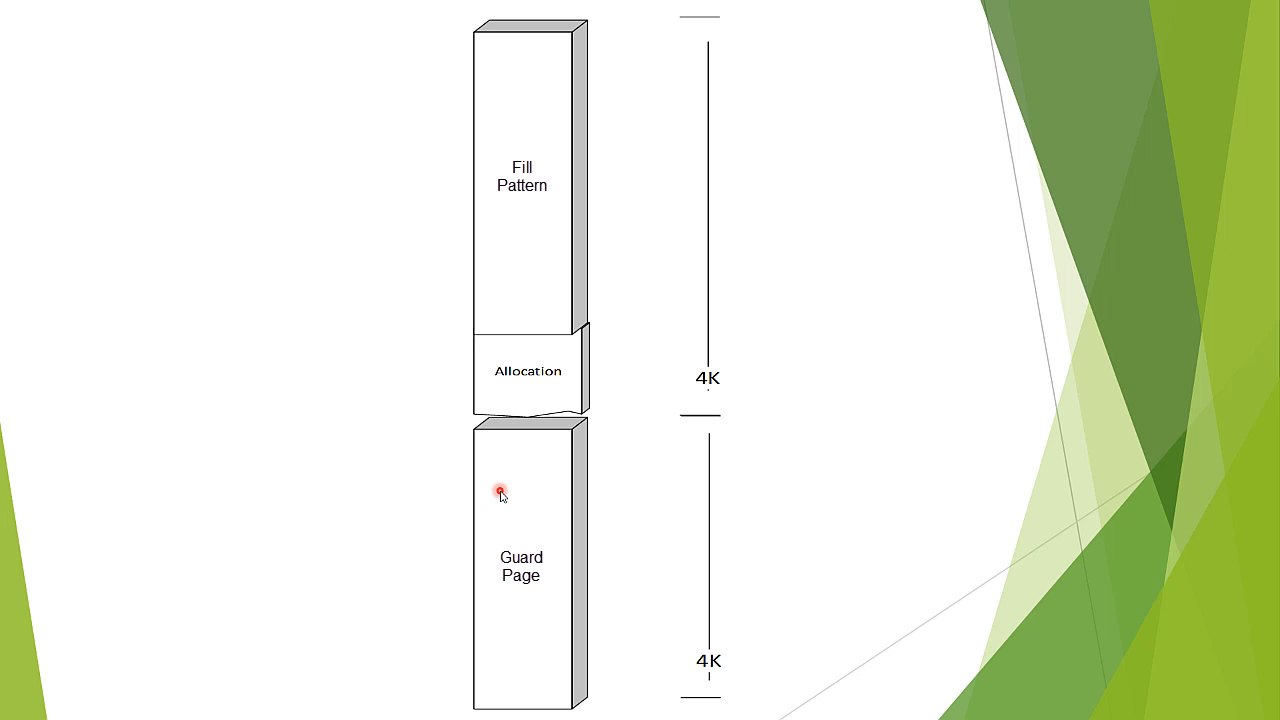
pyautogui.moveTo(518, 494)
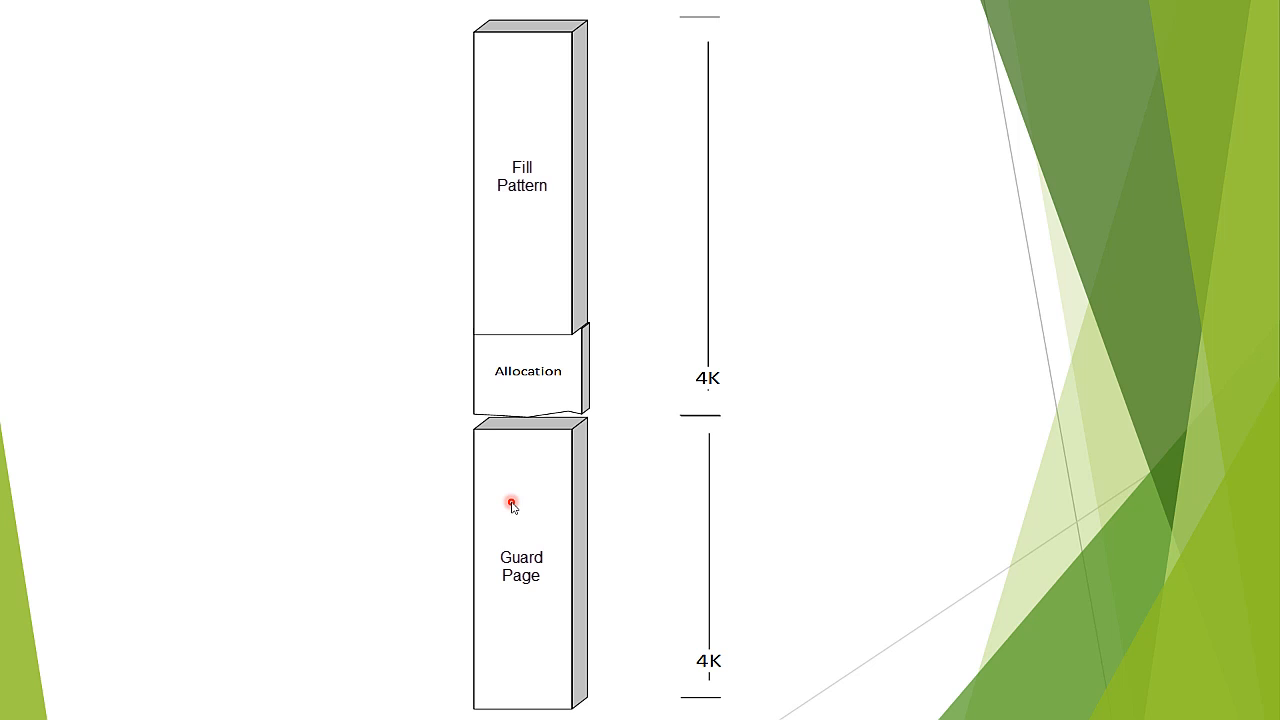
pyautogui.moveTo(480, 364)
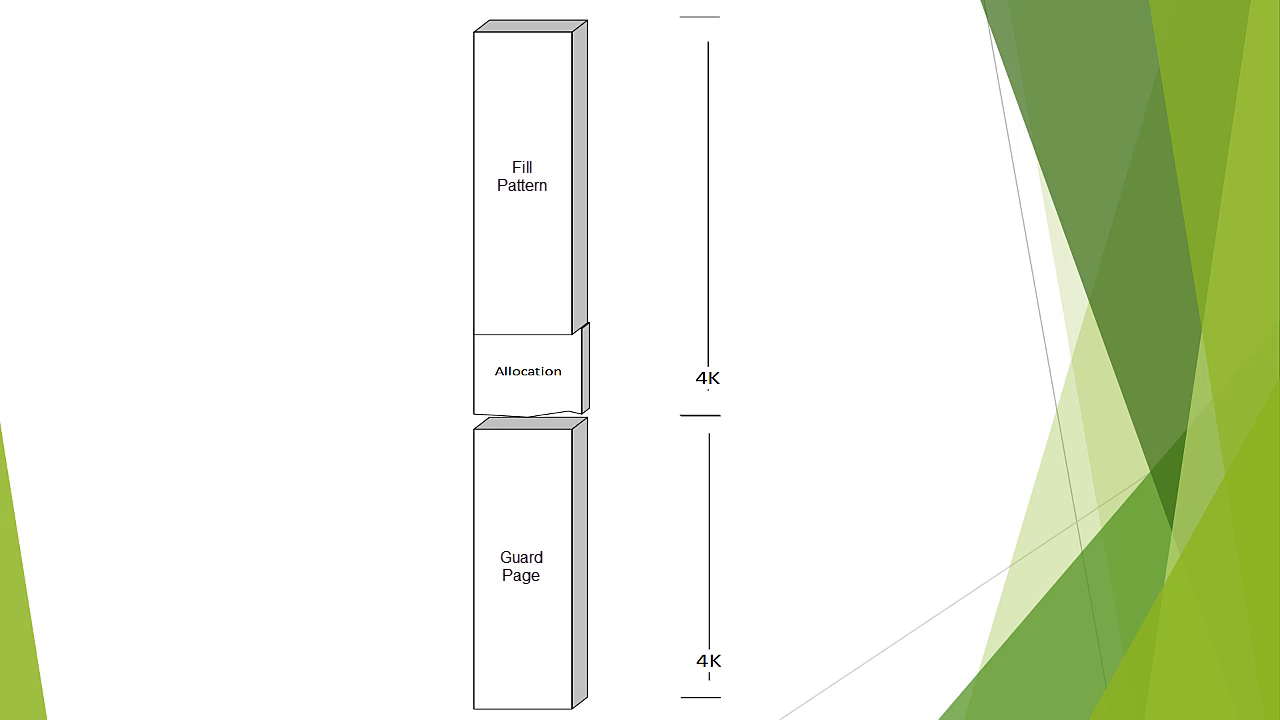
# - Advance the slideshow to the Fill Pattern, Allocation and 4K Guard Page diagram
pyautogui.click(536, 340)
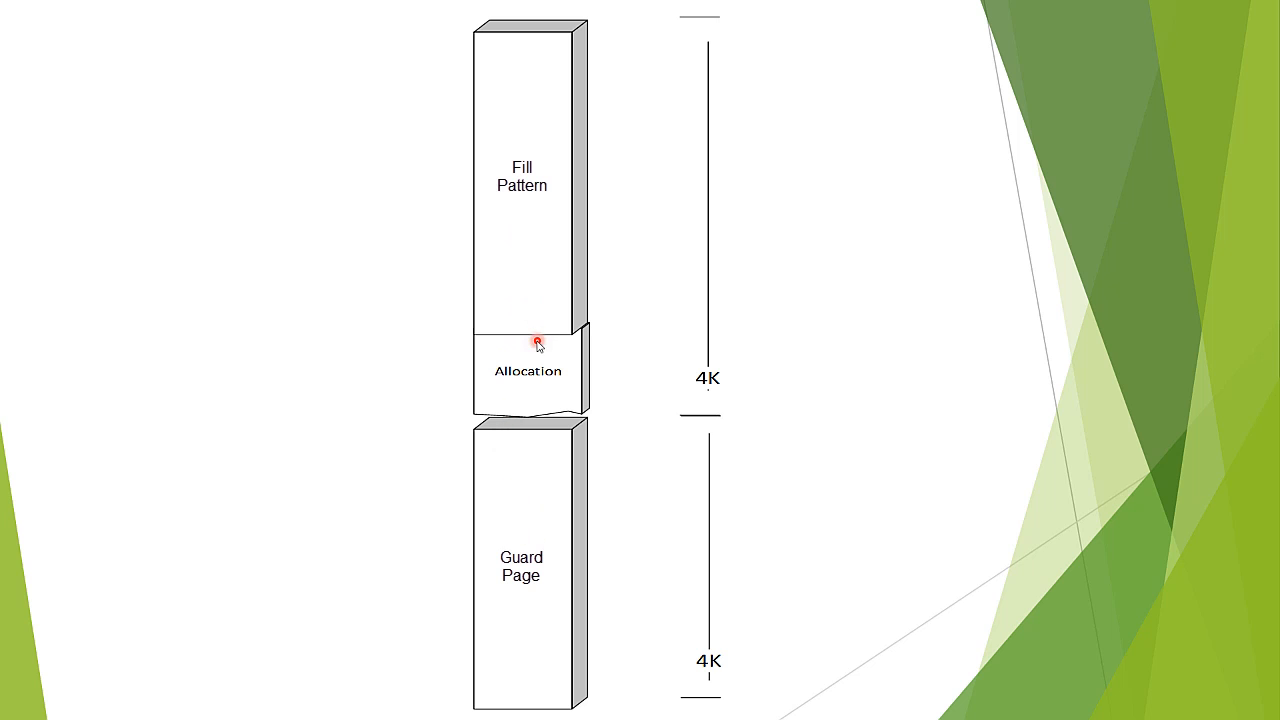
pyautogui.moveTo(528, 336)
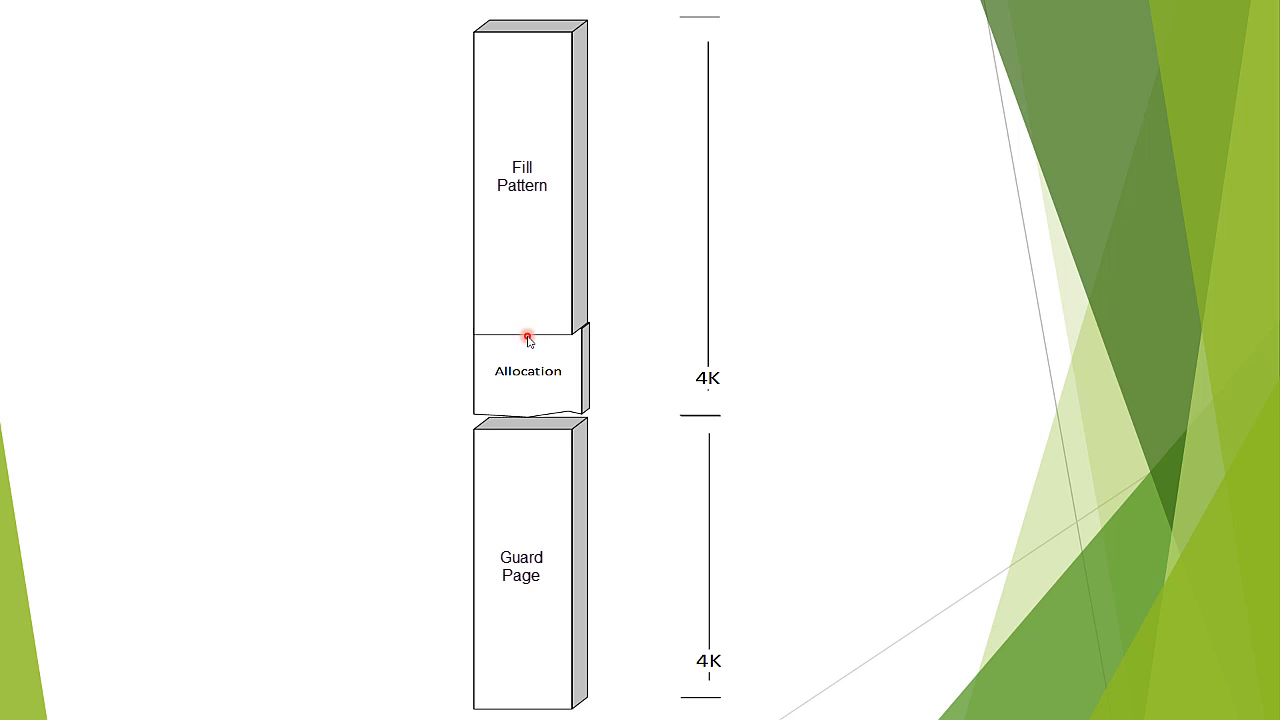
pyautogui.moveTo(518, 360)
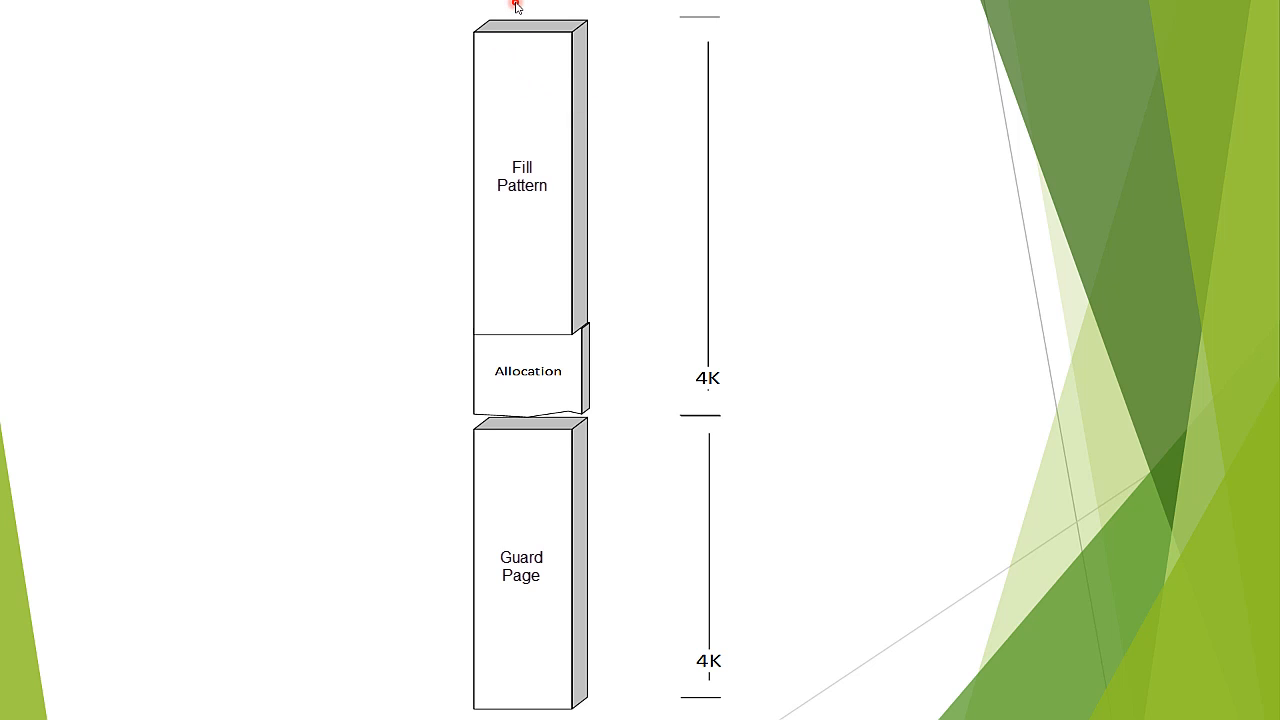
pyautogui.moveTo(472, 280)
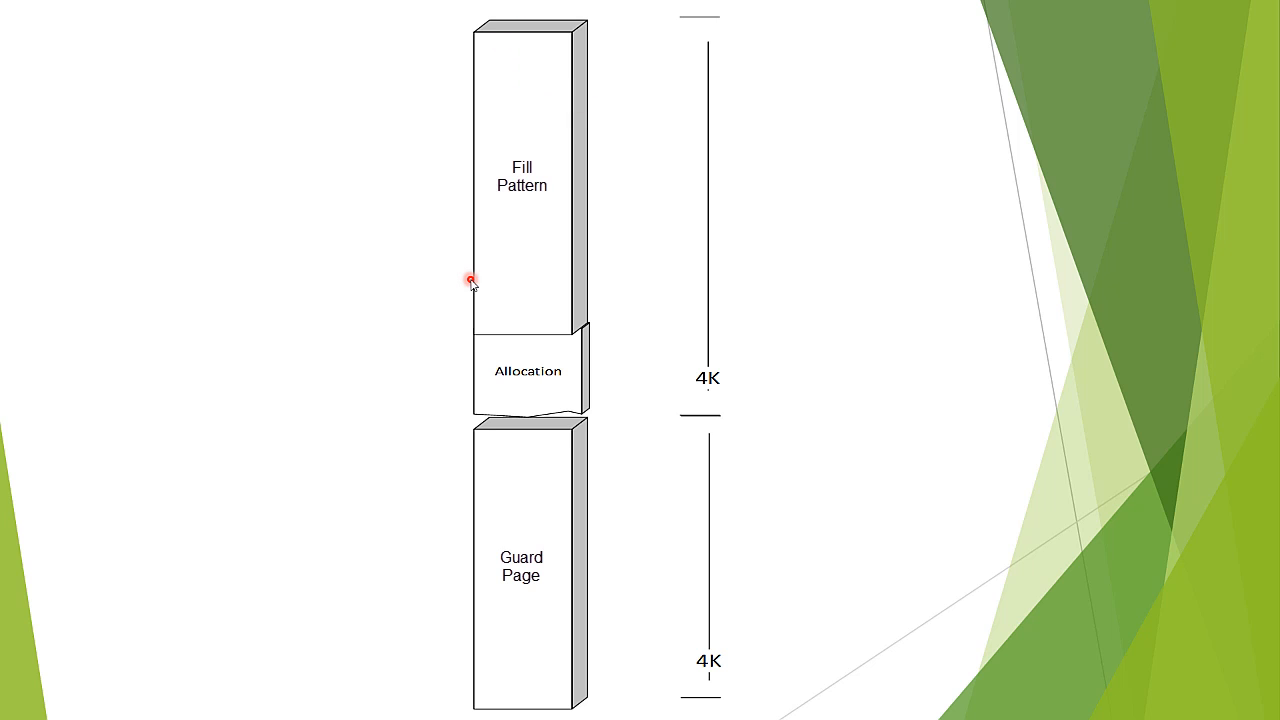